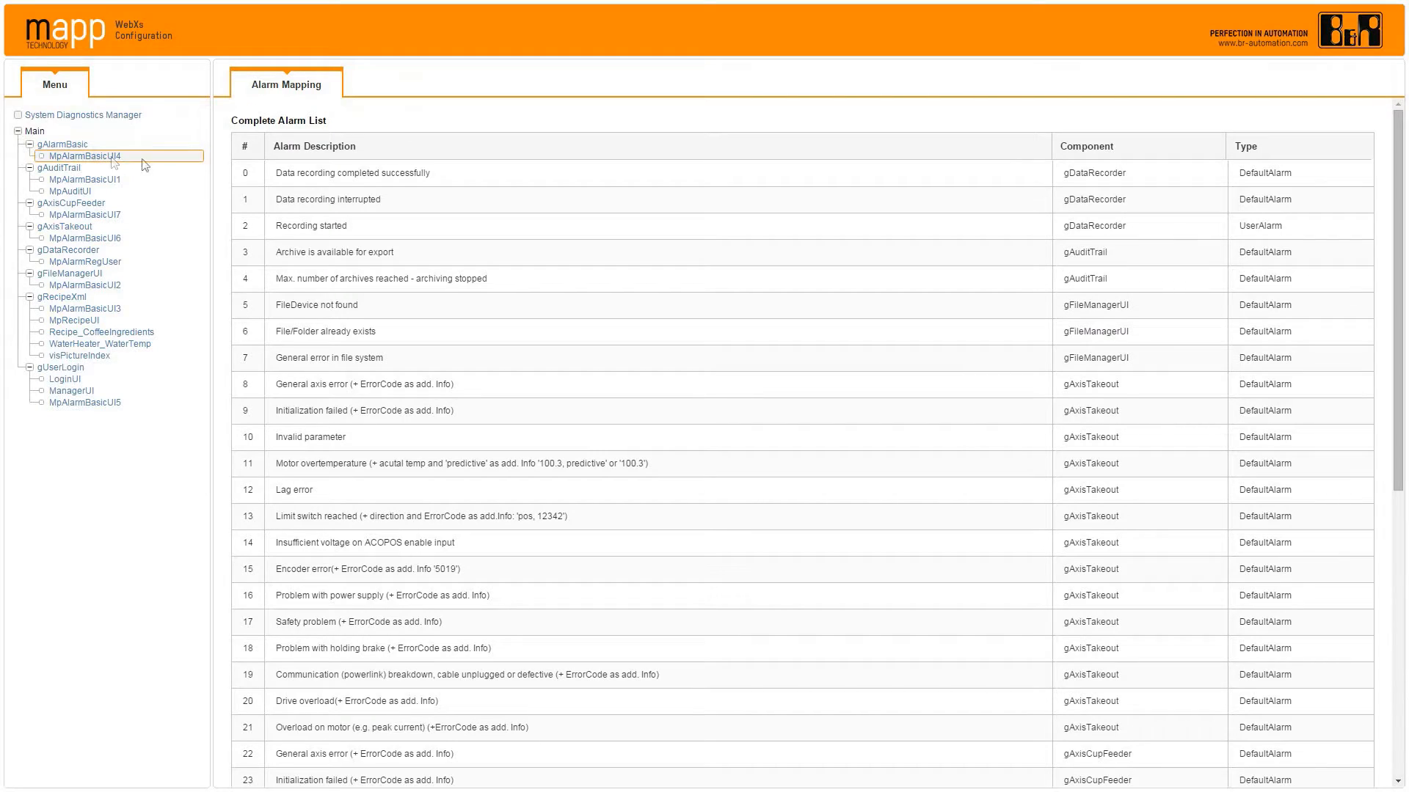
Review the 'Data recording completed successfully' and 'Data recording interrupted' alarms in the list
left_click(355, 173)
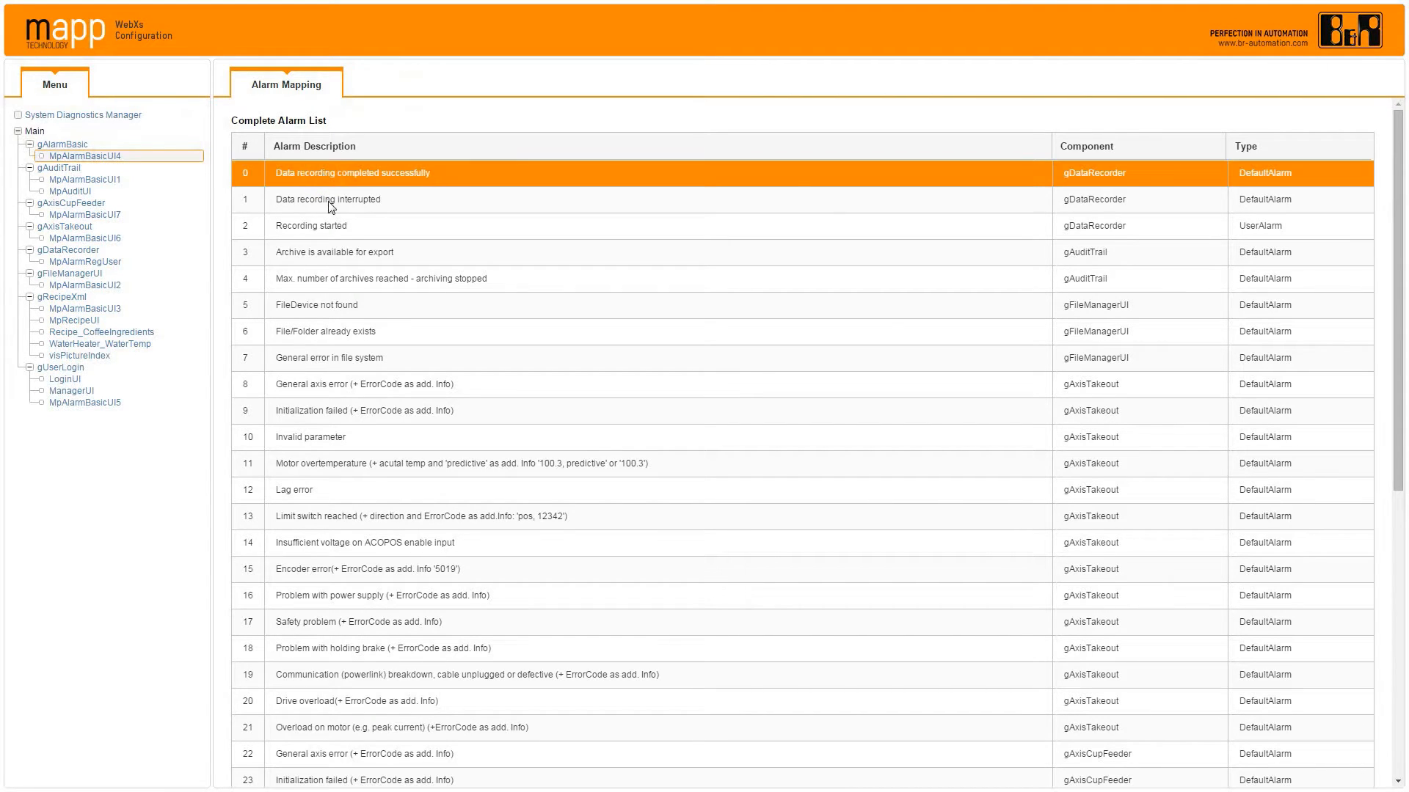
left_click(329, 199)
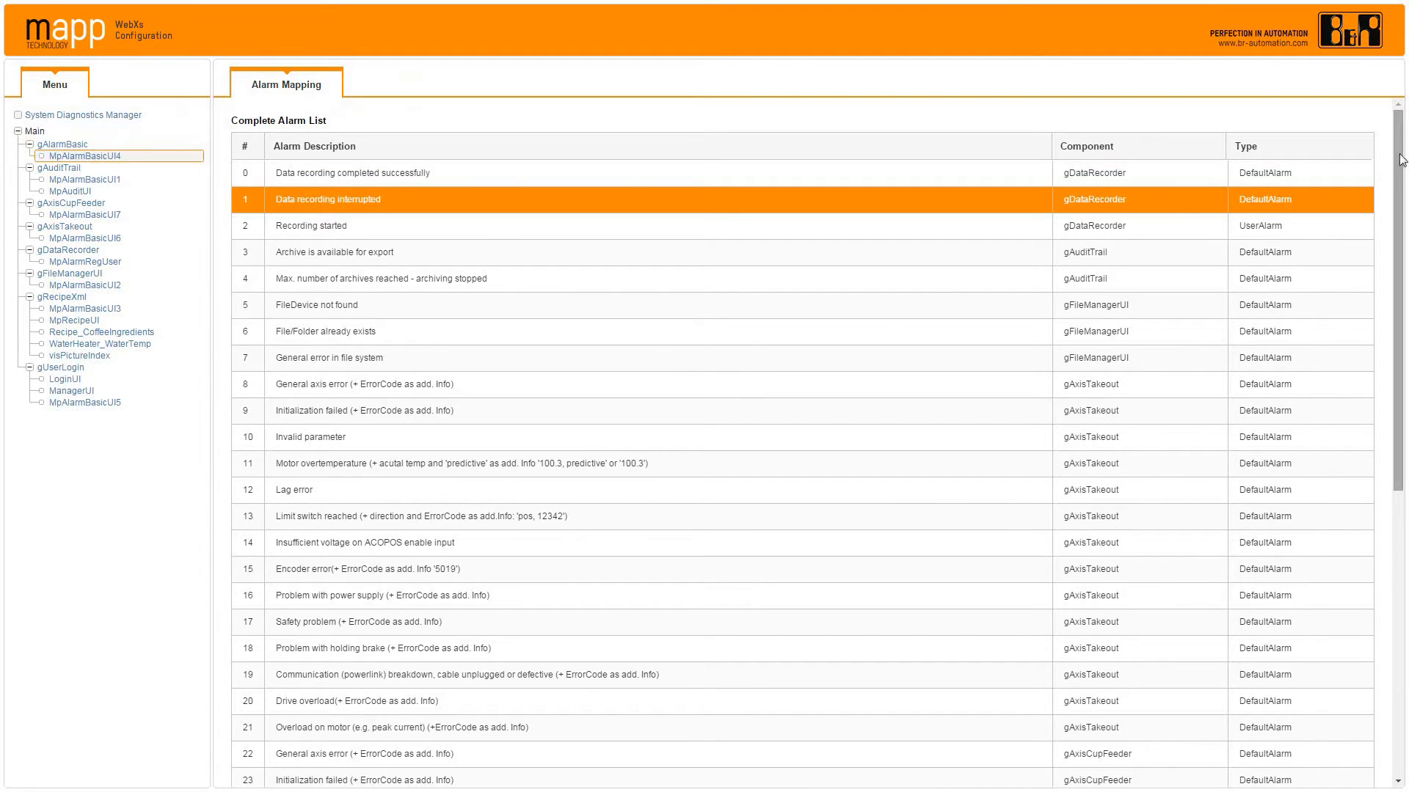
scroll("down", 3)
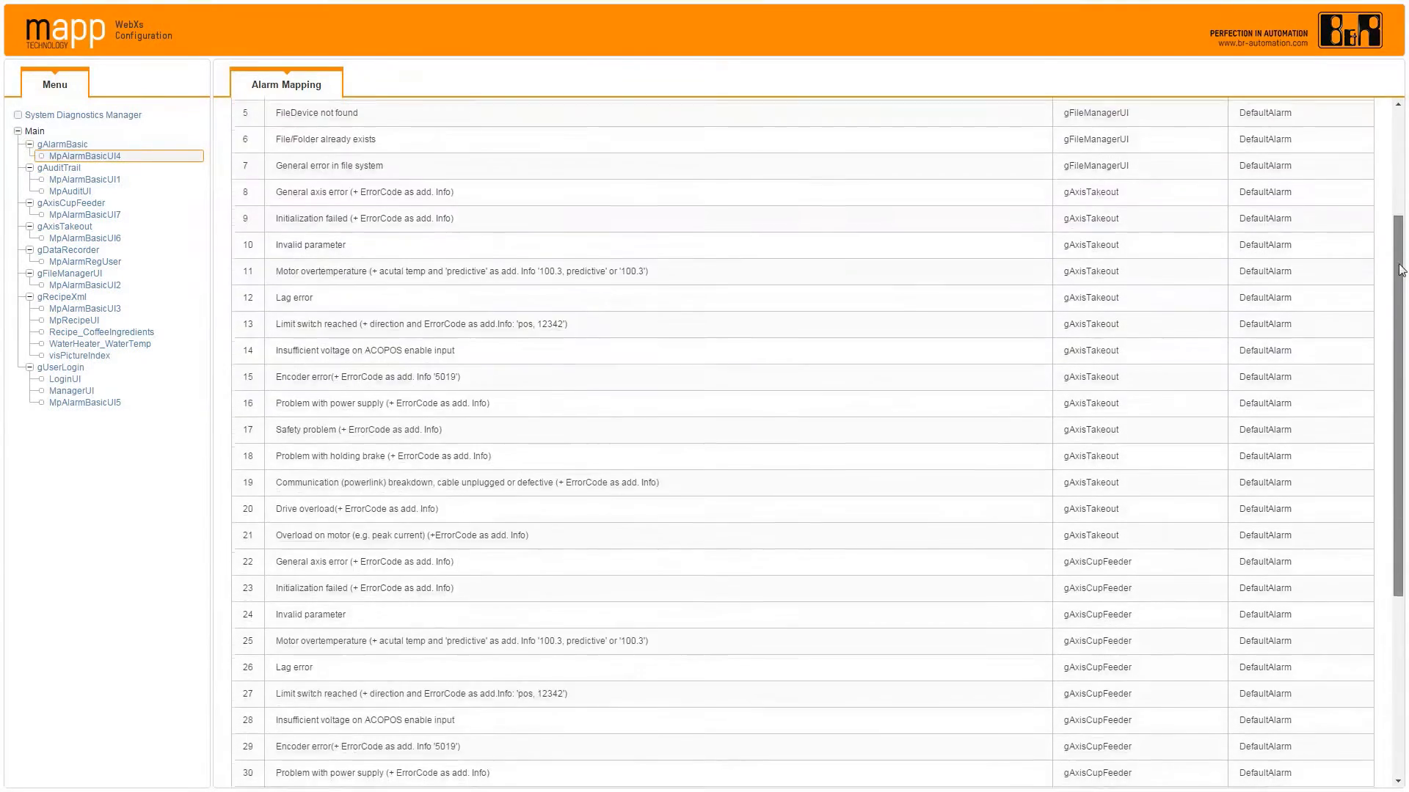
Open the gFileManagerUI Watch view with the MpFileManagerUI block and VNC viewer
scroll("down", 3)
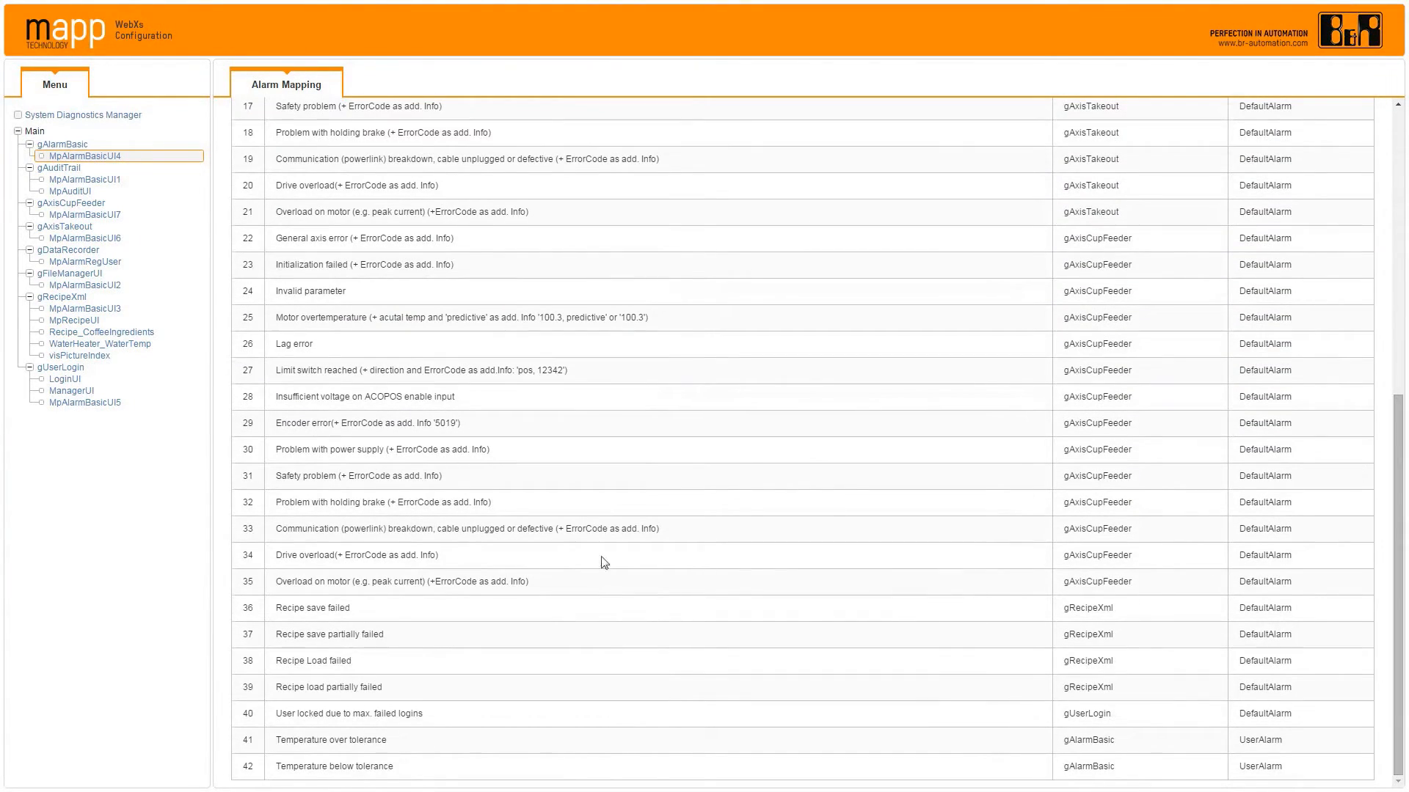
left_click(341, 740)
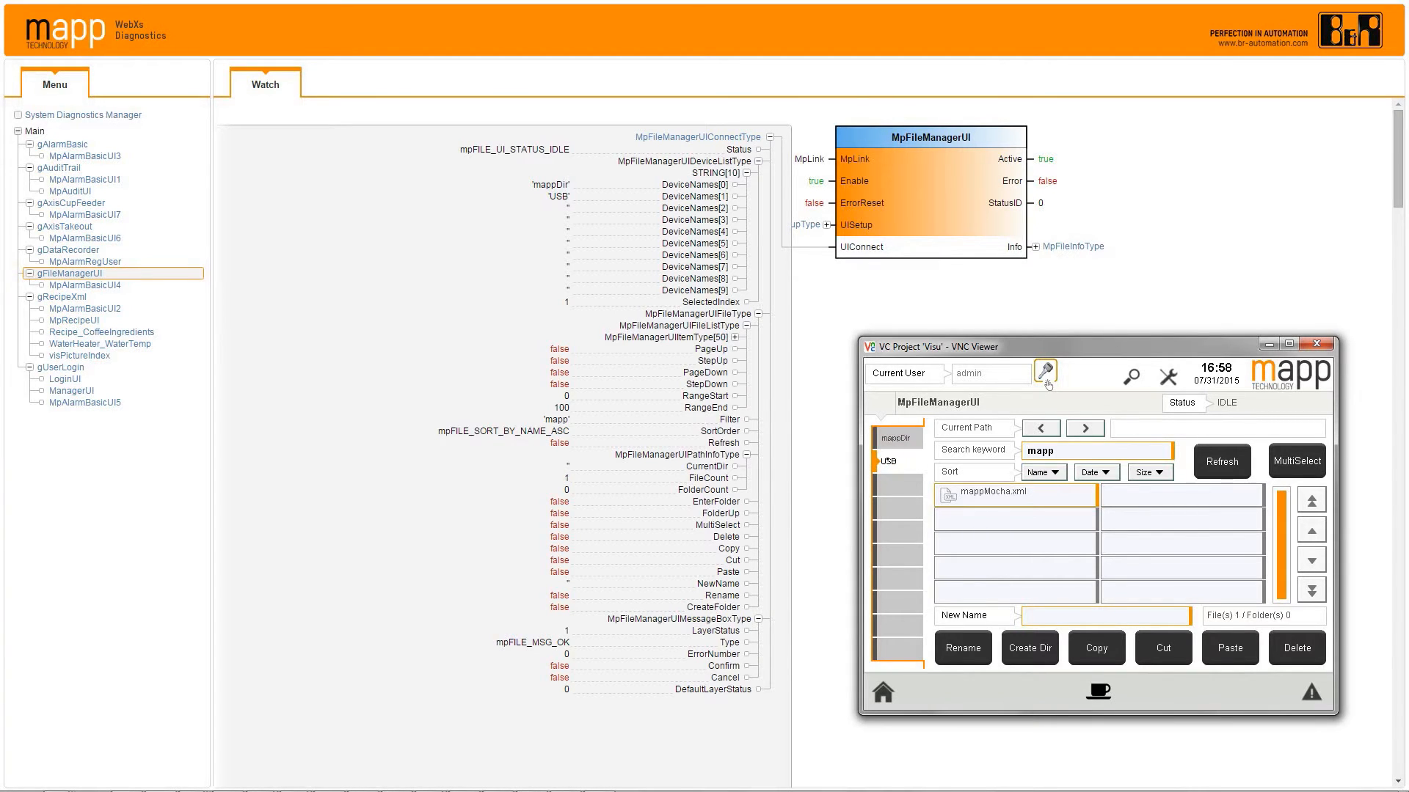
left_click(1000, 494)
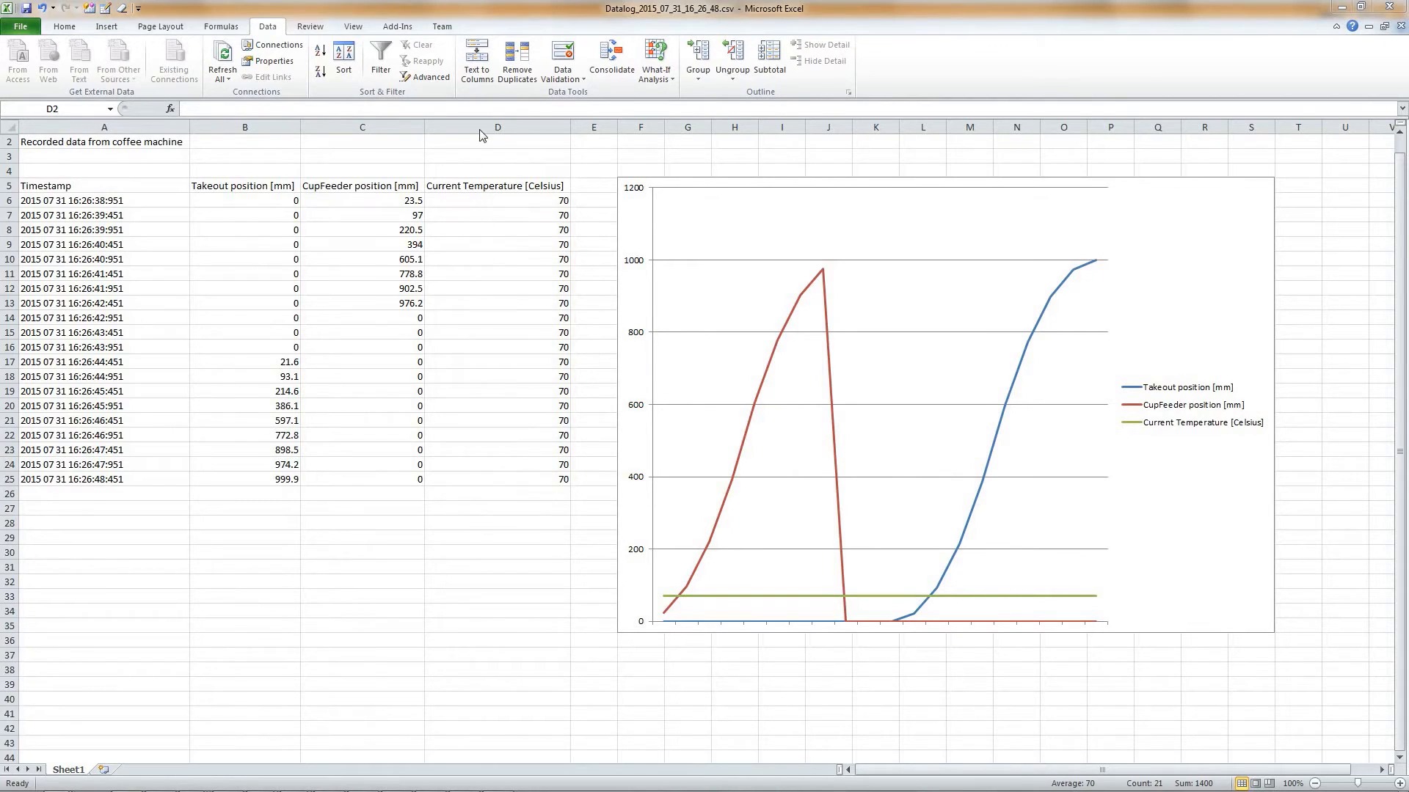
Select column D, Current Temperature, in the coffee machine Datalog sheet
left_click(497, 126)
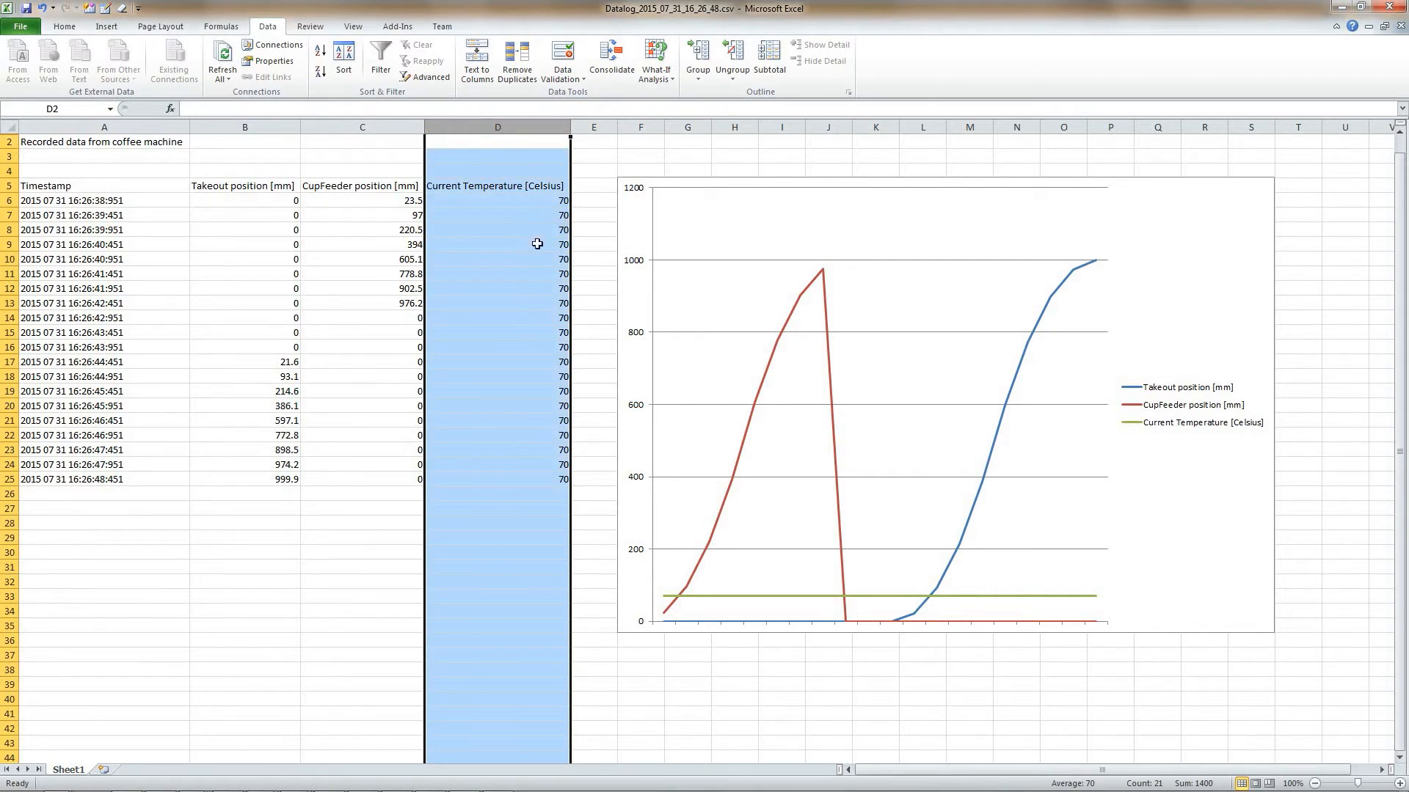